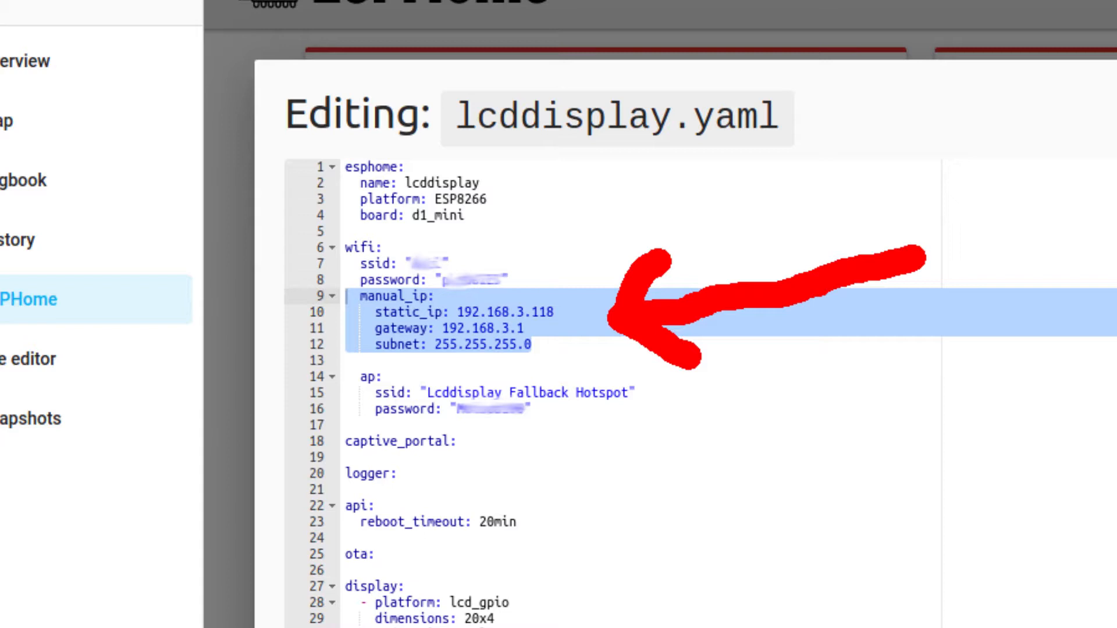
scroll(down, 3)
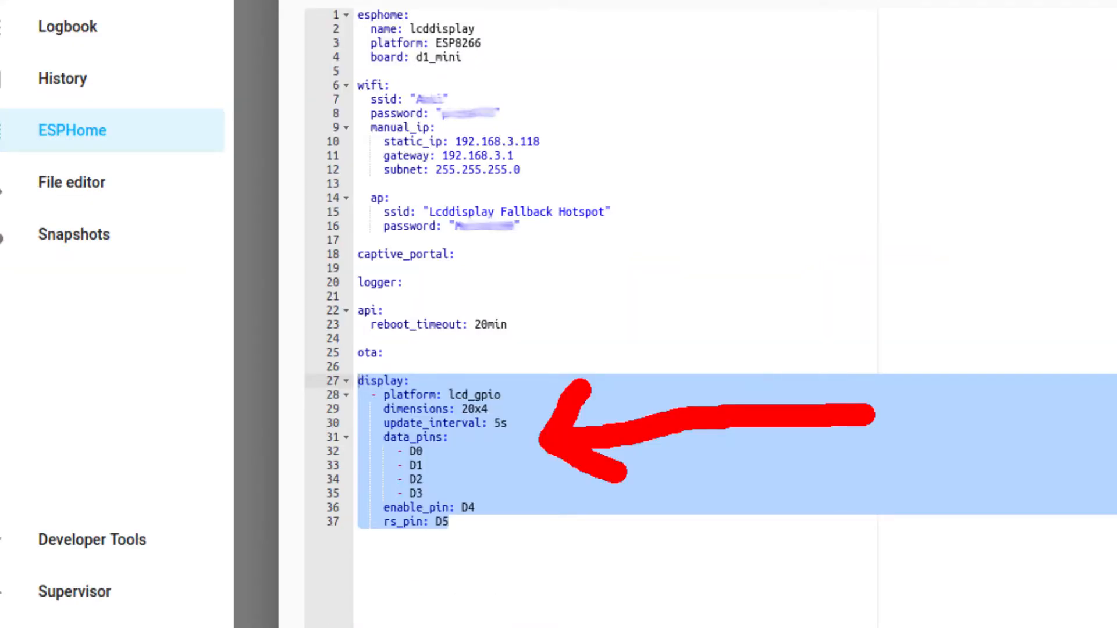